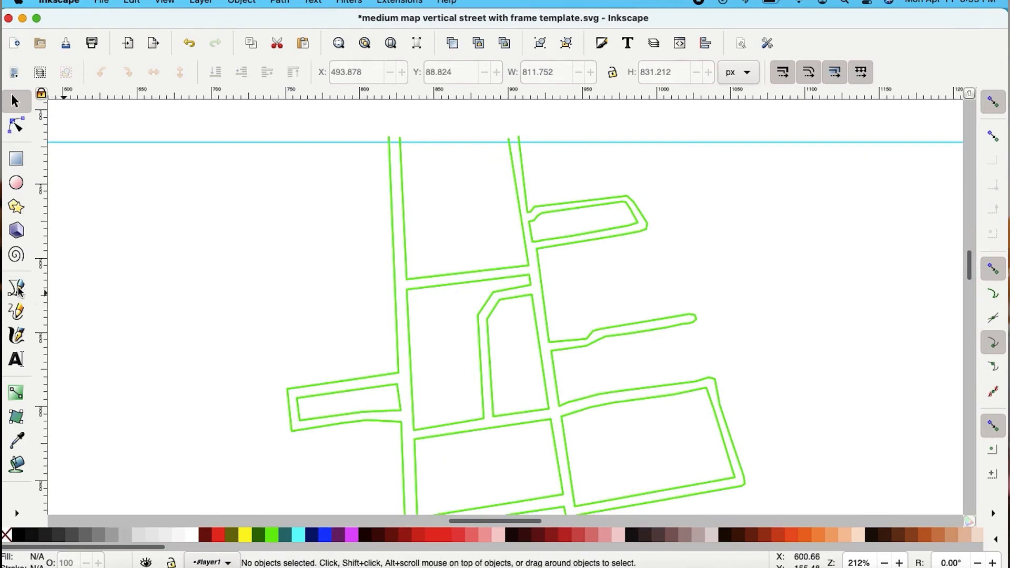
Step: Make the Bezier (Pen) tool active for tracing new paths along the road outlines
{"action": "left_click", "coordinate": [16, 286]}
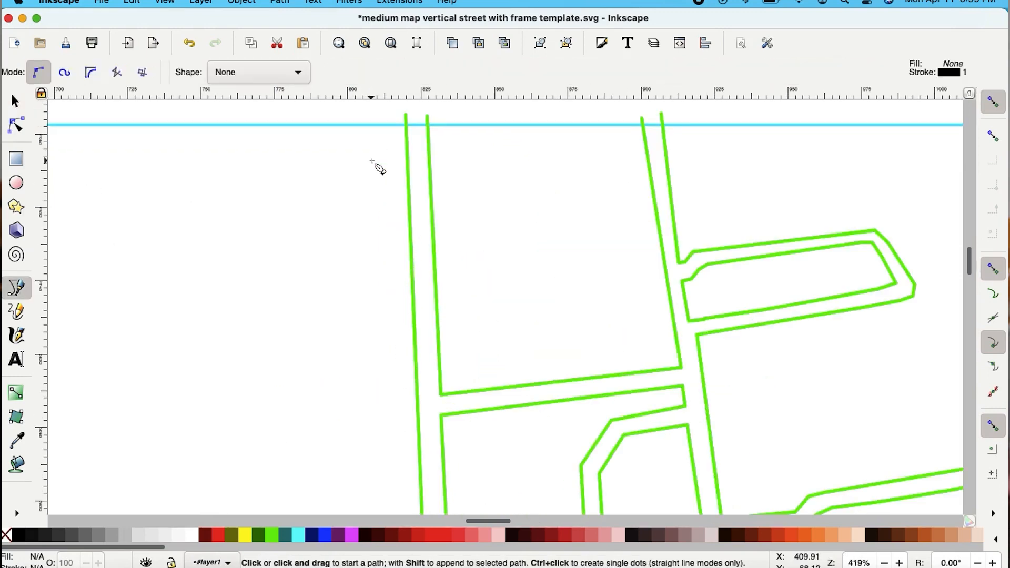